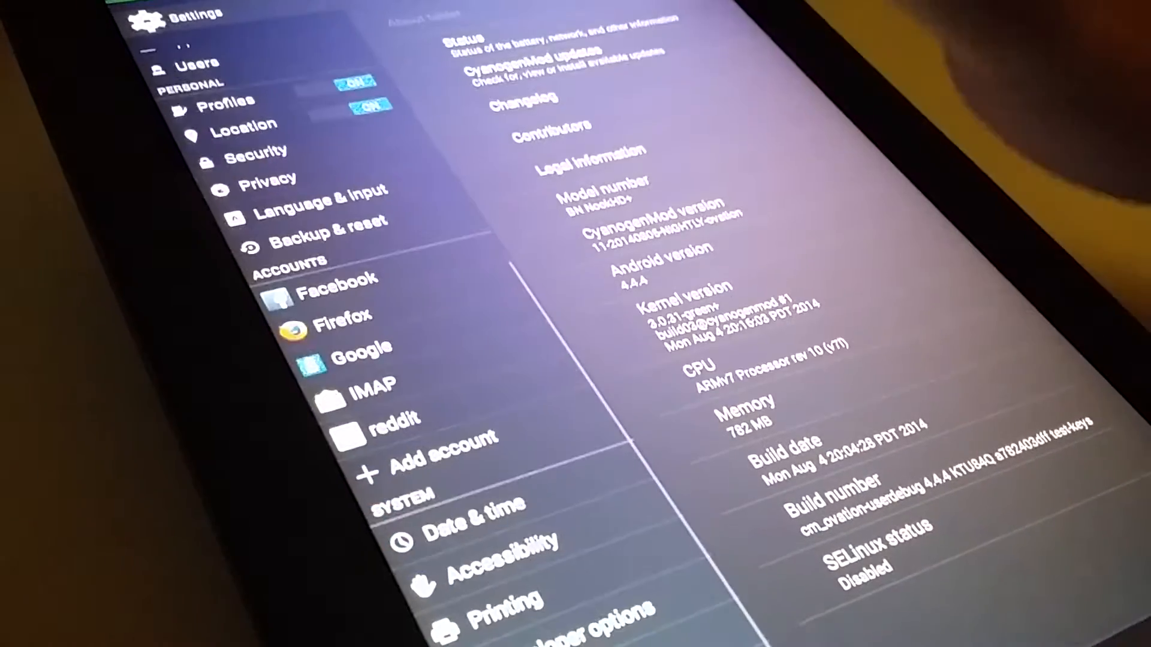
Scroll through About tablet showing CyanogenMod 11 nightly on Android 4.4.4.
scroll(down, 3)
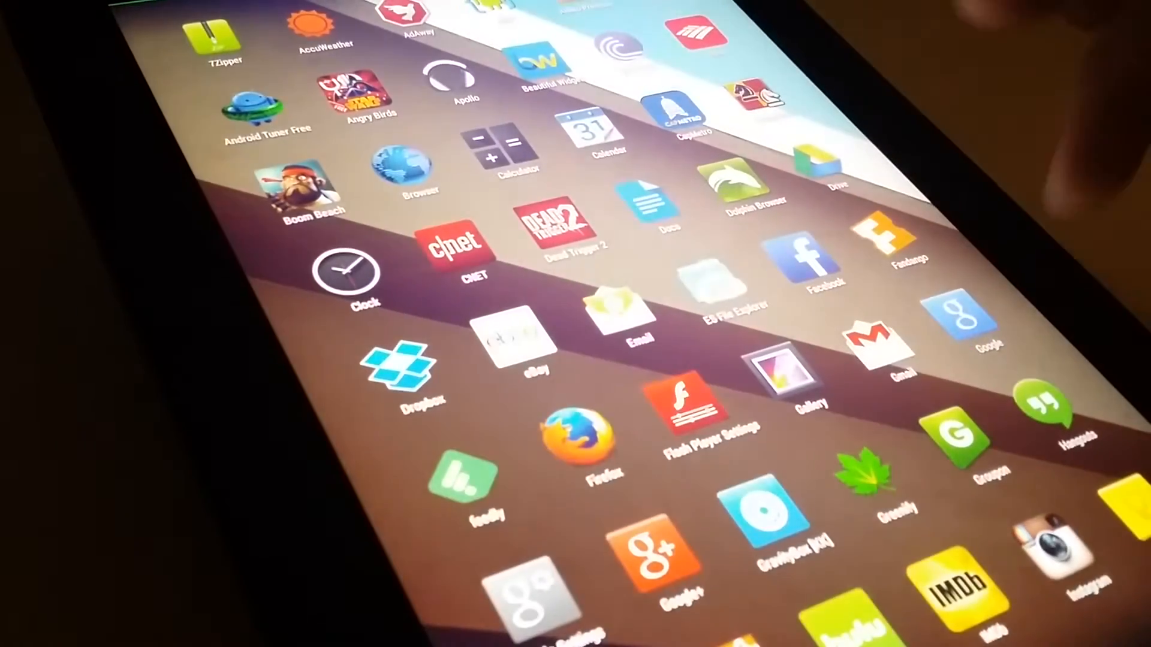
Scroll through the installed apps in the app drawer before heading home.
scroll(down, 3)
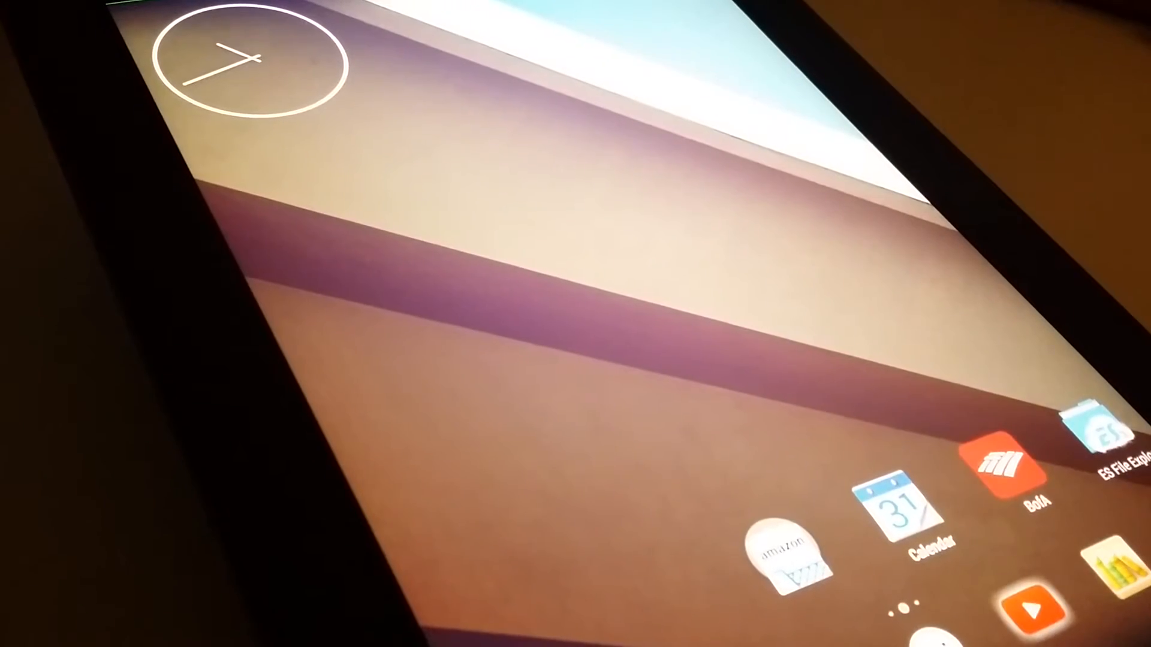
click(1027, 601)
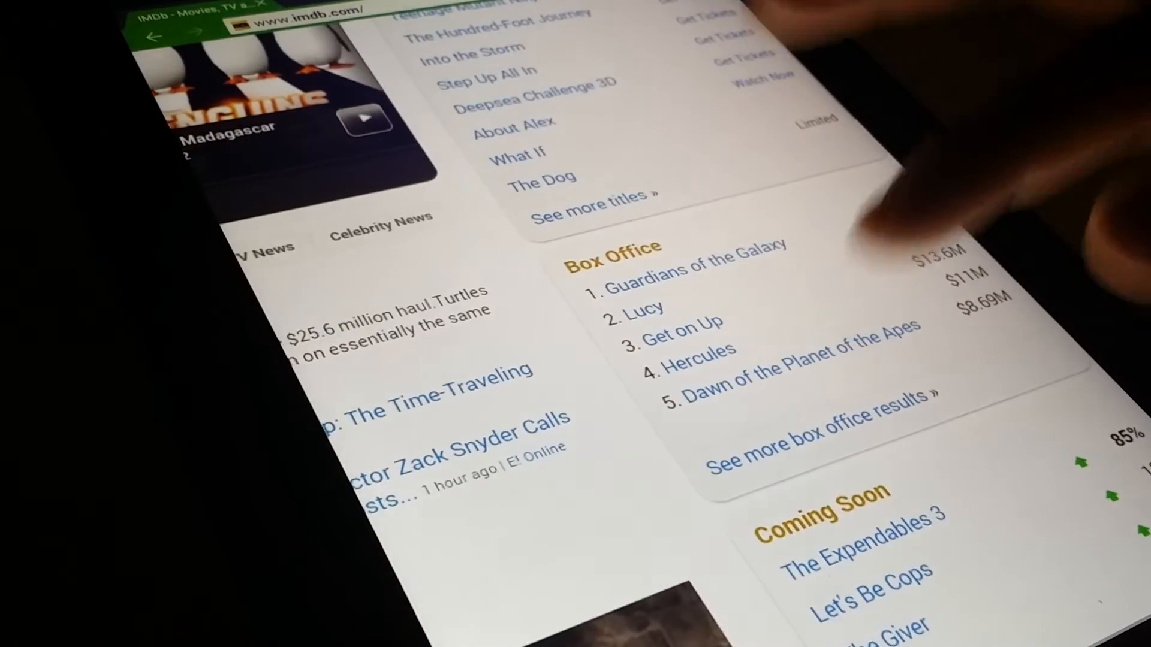
Scroll down the IMDb home page in Dolphin Browser.
scroll(down, 3)
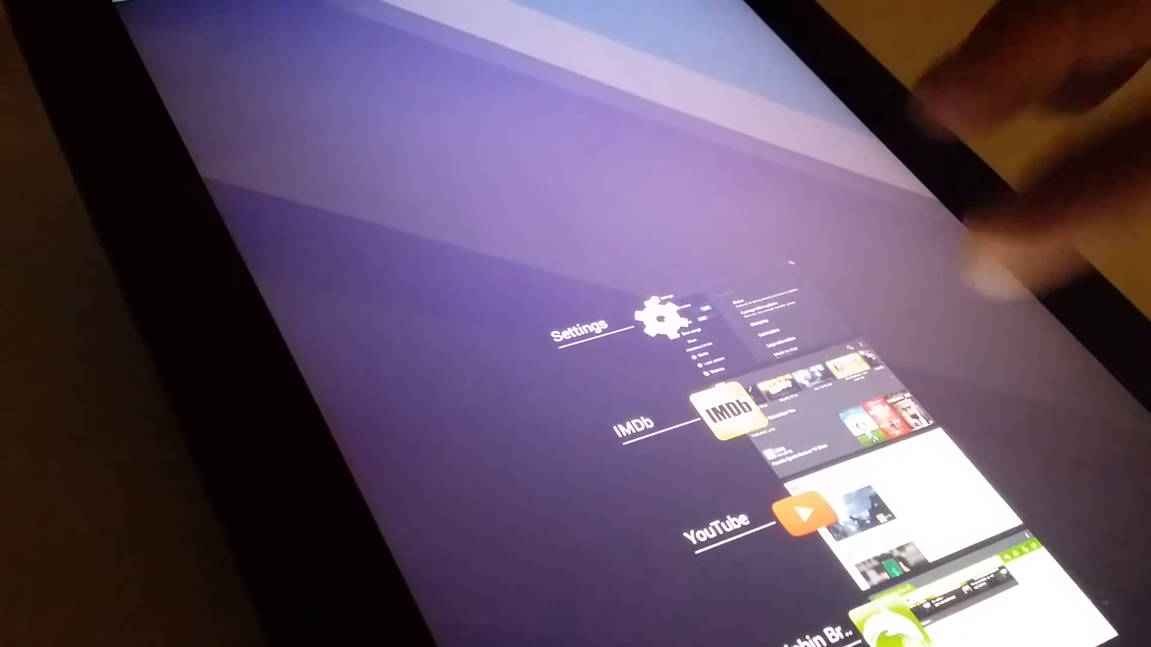
Reopen Settings from the recent apps list, then go back to the home screen.
click(658, 316)
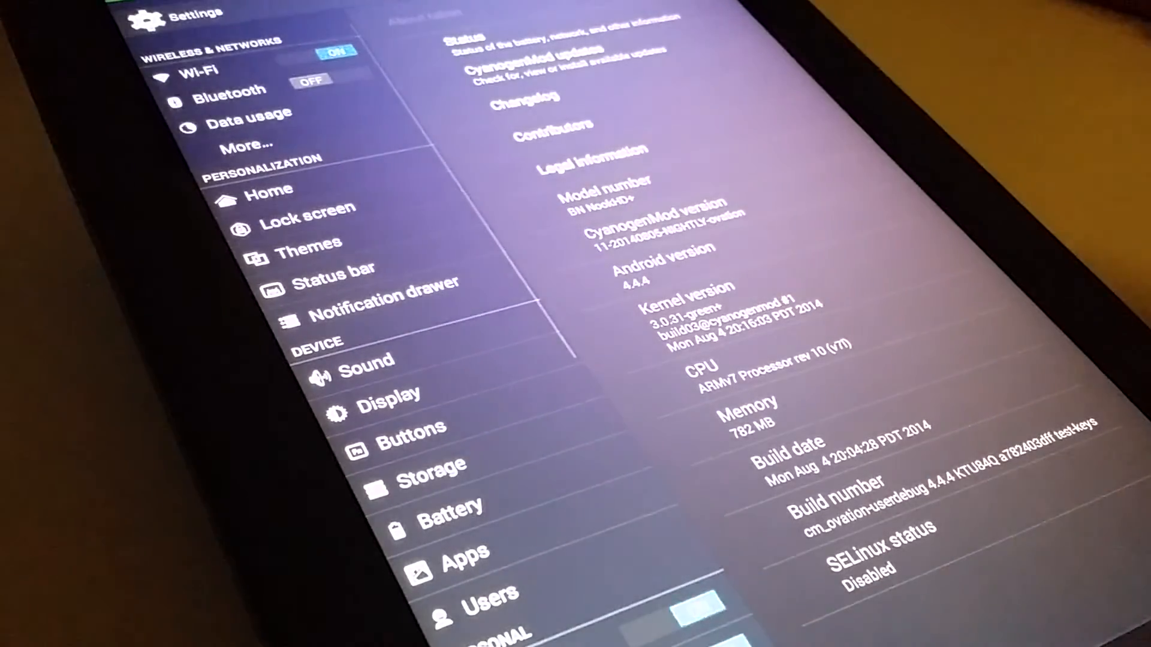
key(HOME)
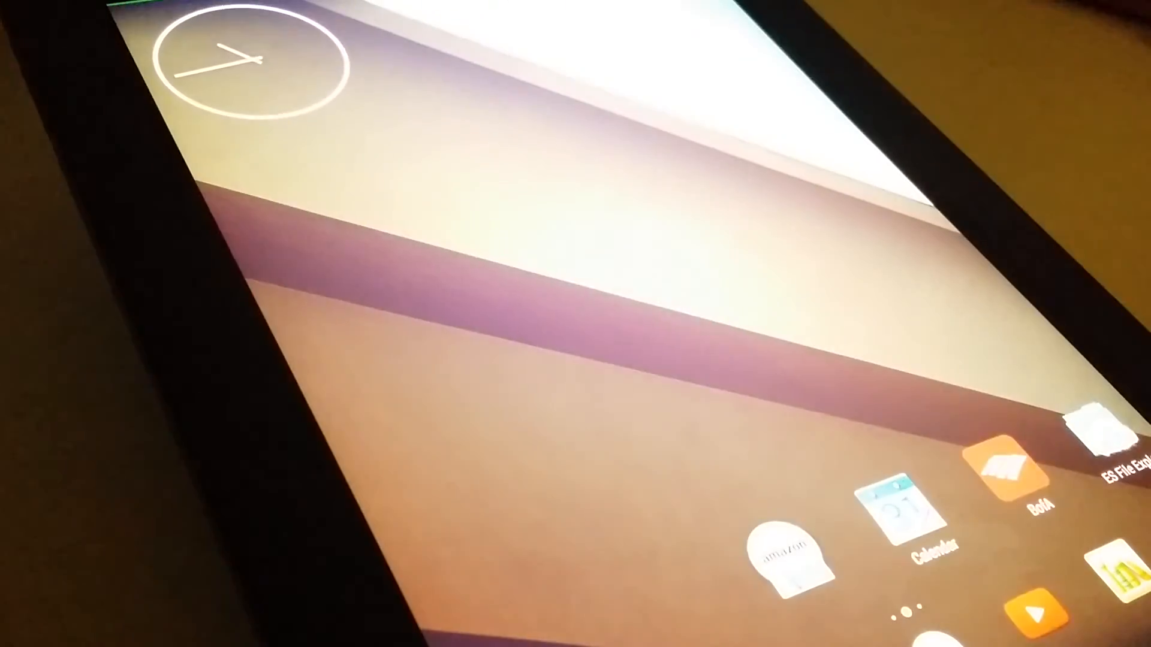